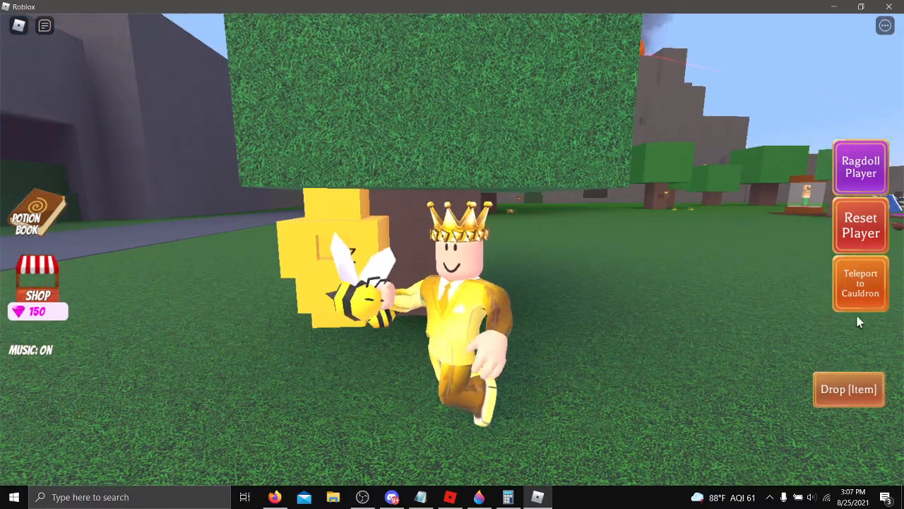
- Fly the bee avatar up the tree trunk to the hexagonal BEES ONLY hole
click(861, 282)
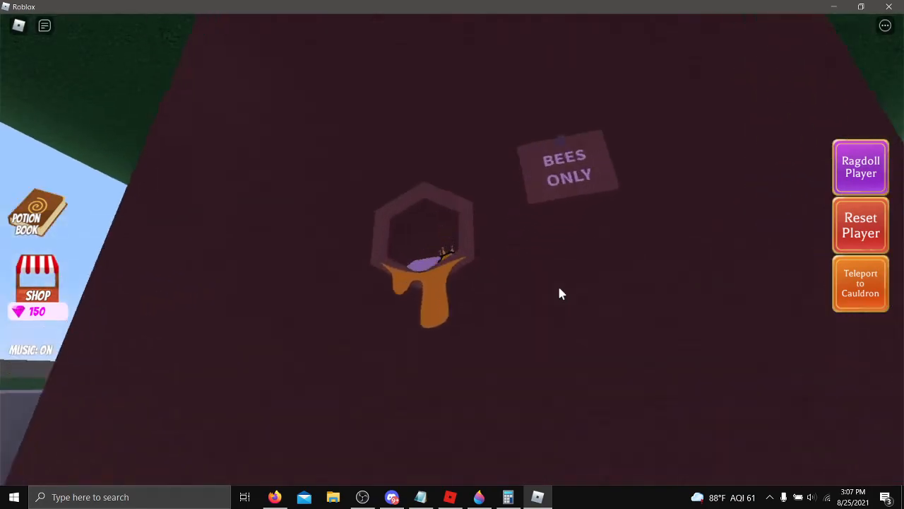
- Fly through the honeycomb hive interior and out above the cauldron market tables
click(860, 283)
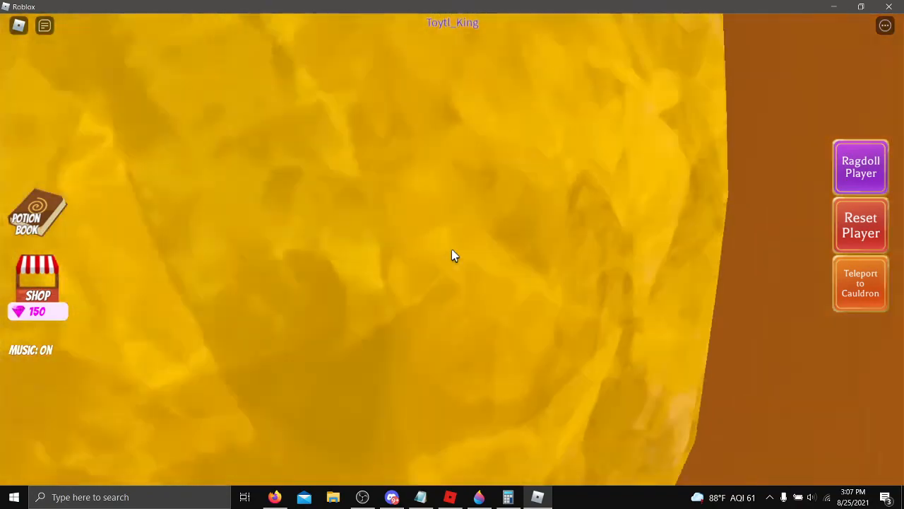
mouse_move(452, 255)
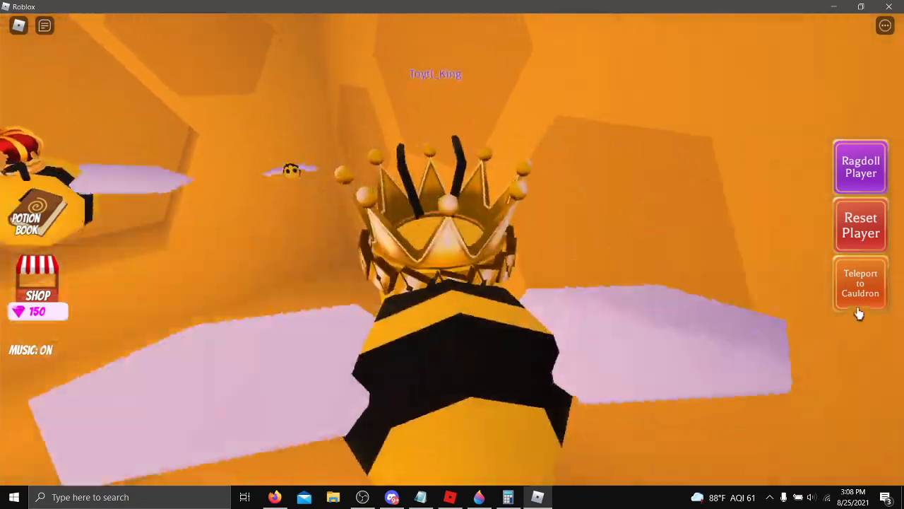
click(860, 283)
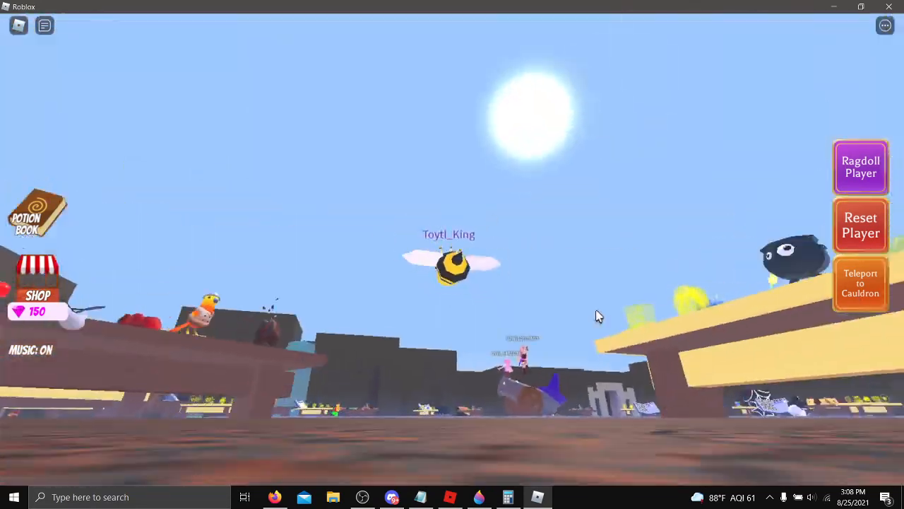
click(860, 282)
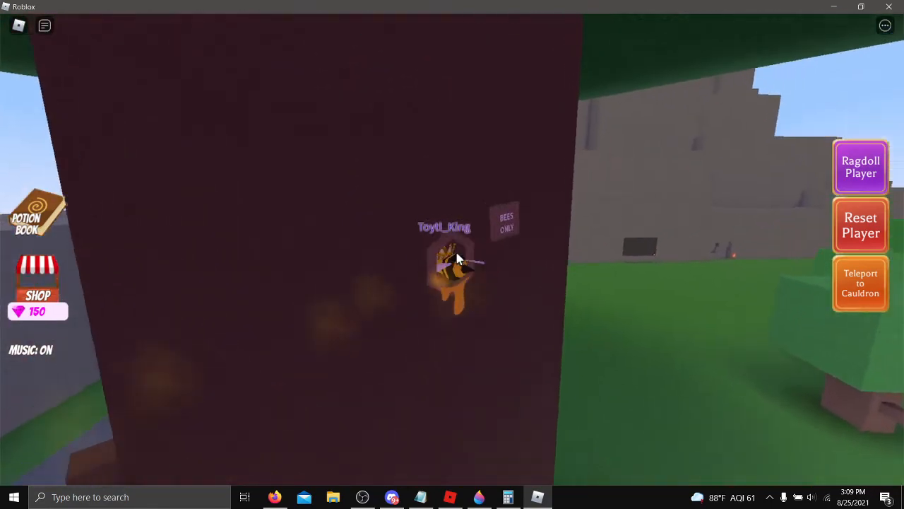
- Fly the bee back toward the tree's hexagonal BEES ONLY opening
click(861, 283)
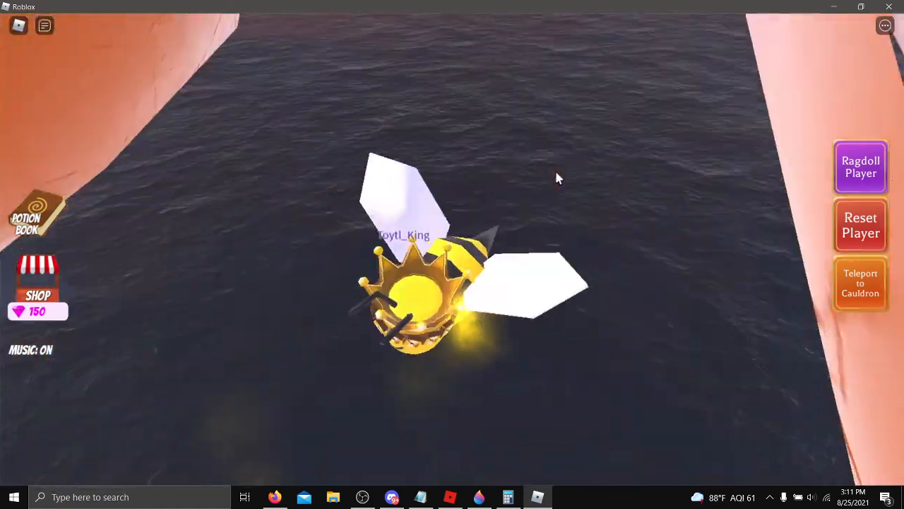
- Fly the bee into the dark water canyon between pink rock walls
click(860, 282)
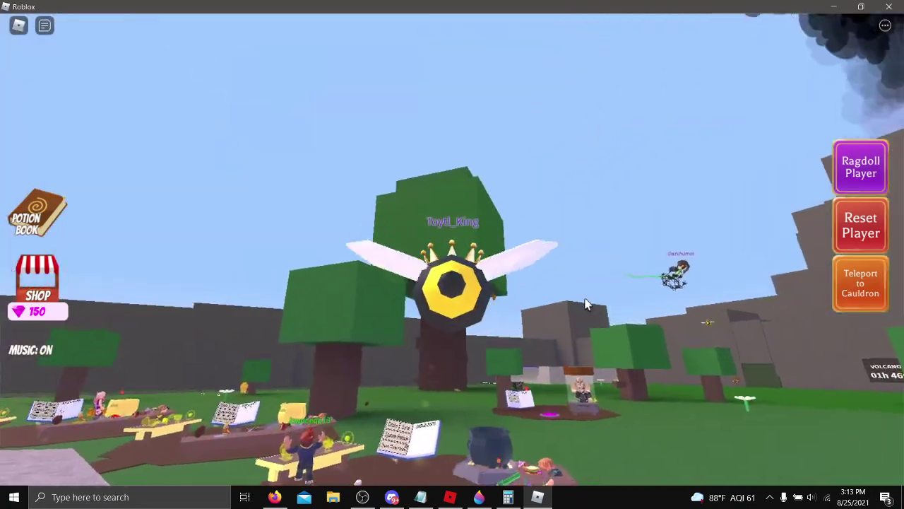
- Fly the bee above the trees to the octagonal plaza near YOUR CAULDRON
click(860, 284)
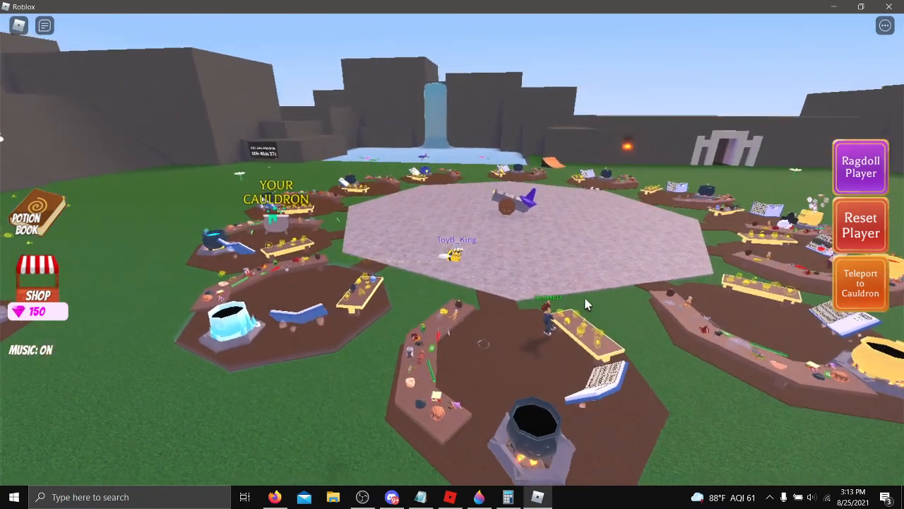